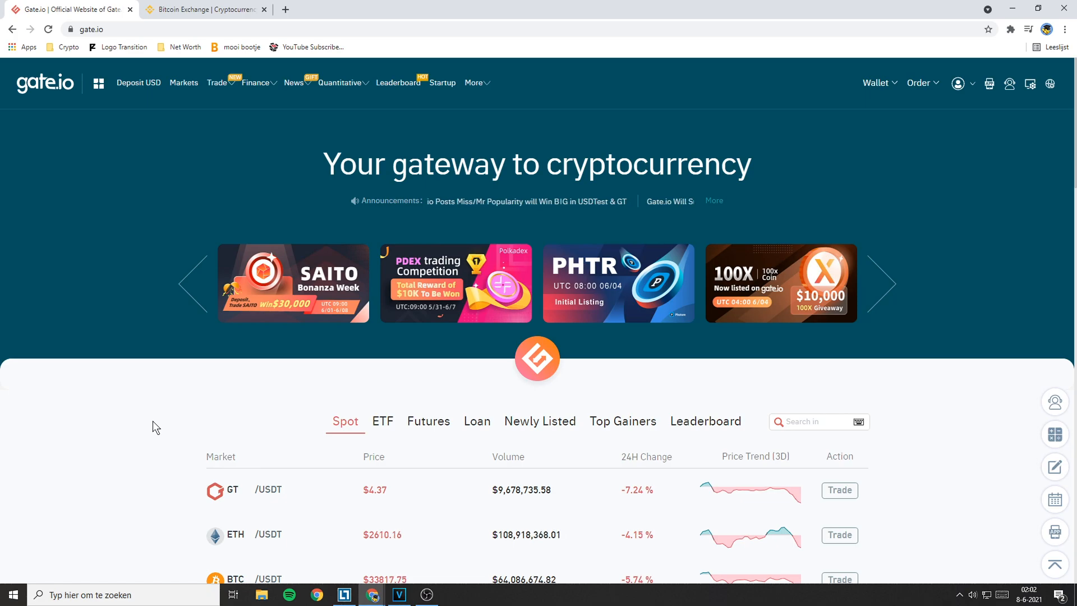
Switch to Binance and go to the Fiat and Spot wallet from the Wallet menu
left_click(203, 9)
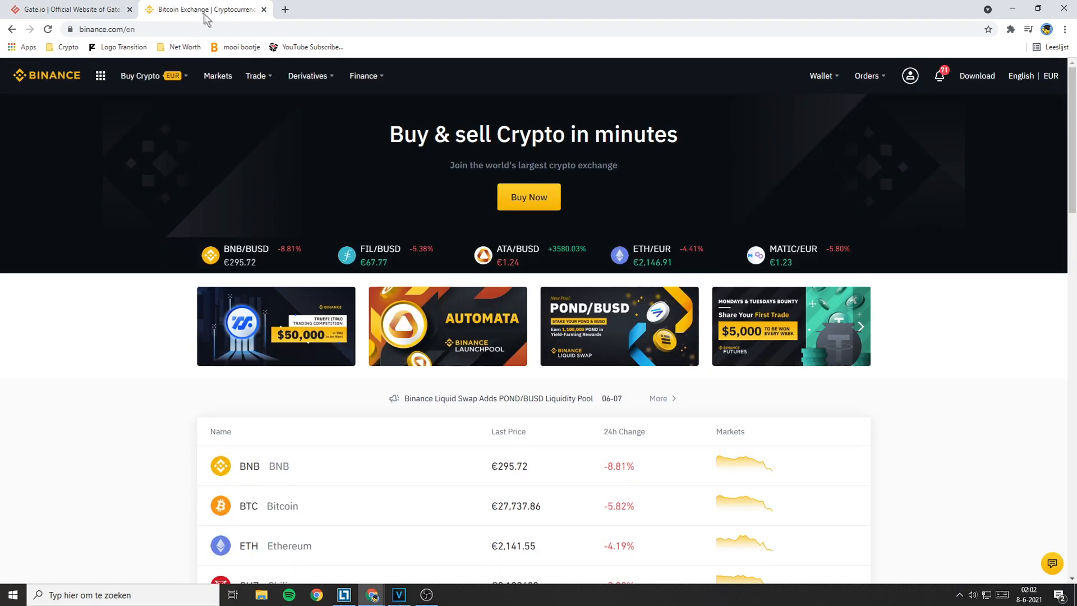
left_click(821, 75)
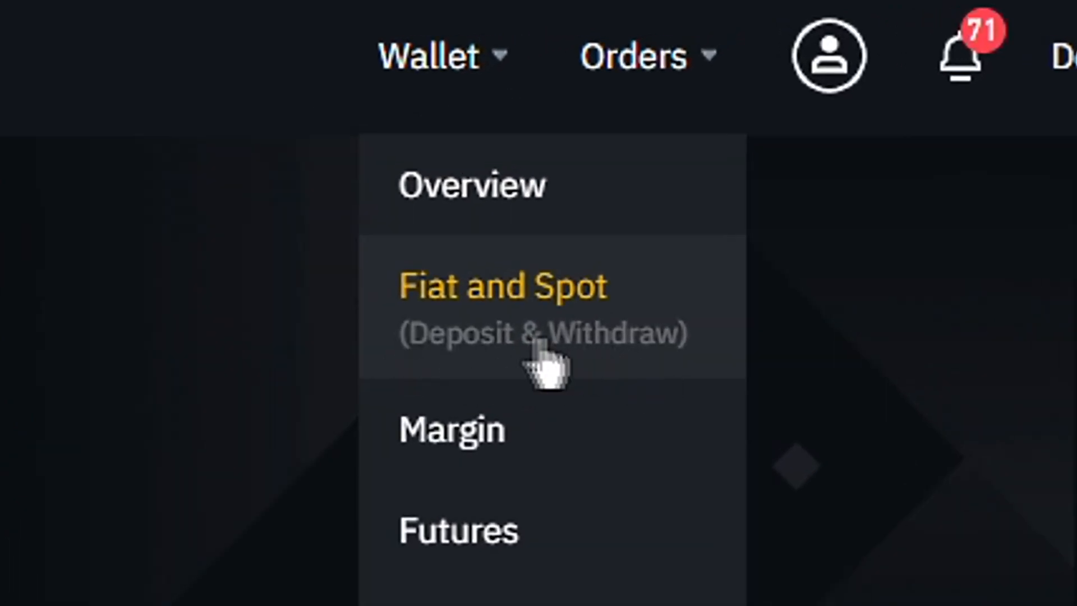
mouse_move(543, 356)
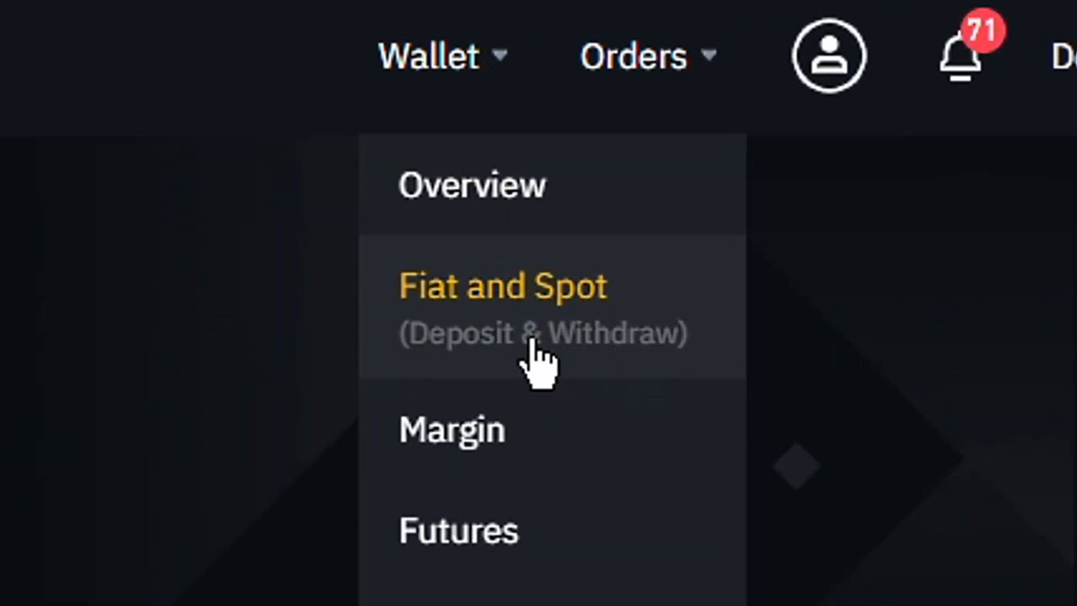
left_click(502, 287)
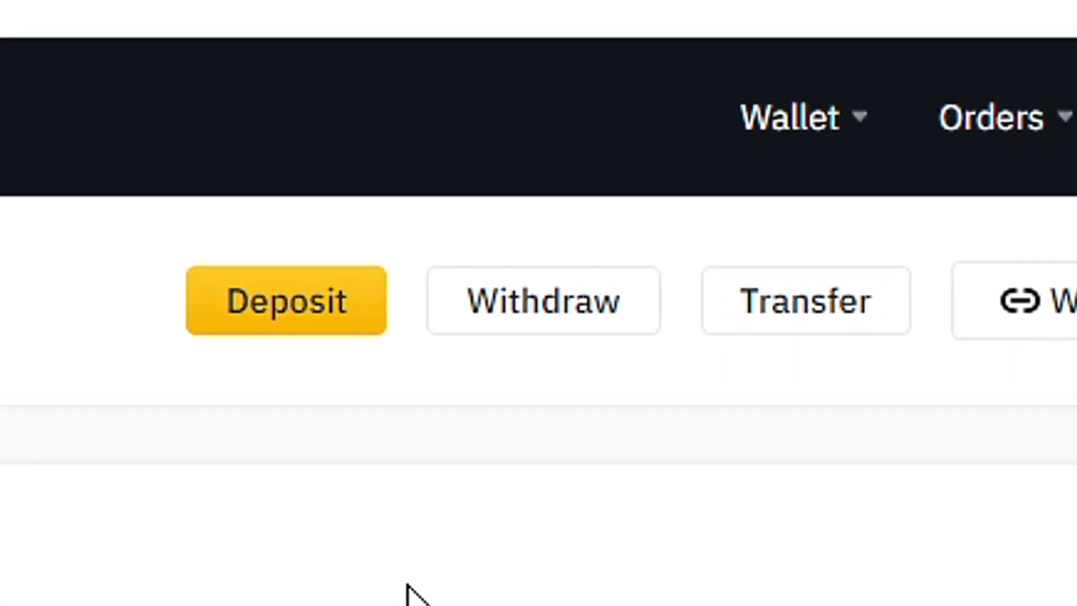
Start a Withdraw Crypto flow with ALGO (Algorand) as the coin, ready for the address
left_click(543, 300)
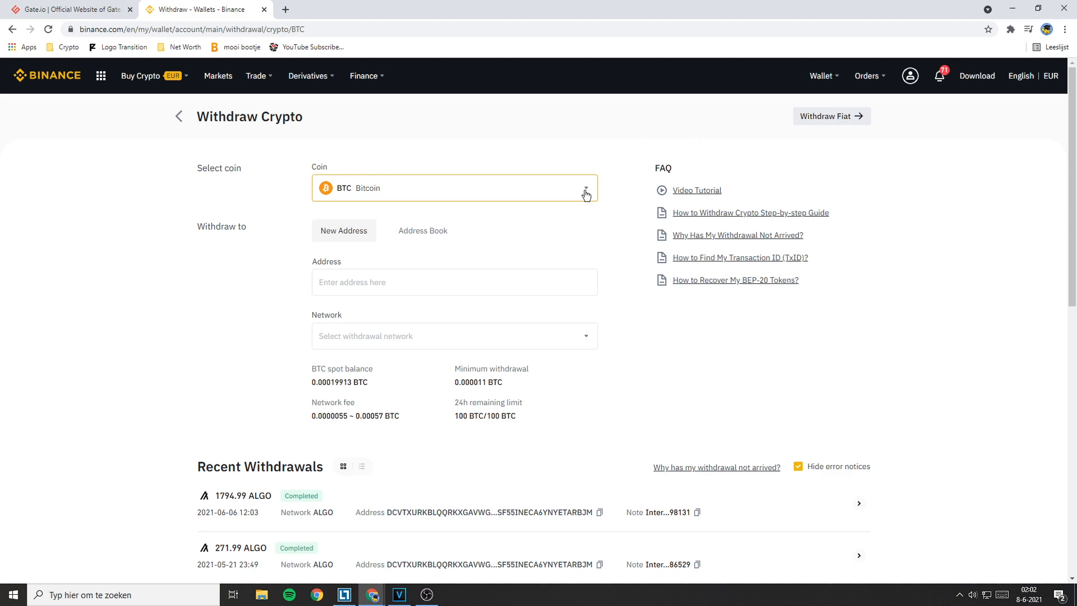
left_click(583, 187)
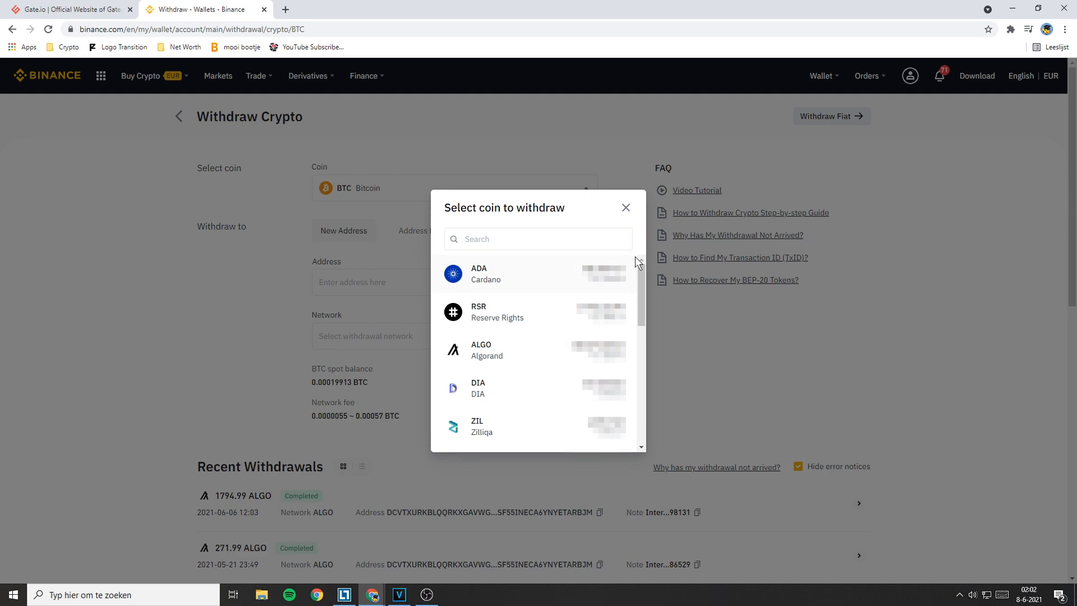
scroll("down", 3)
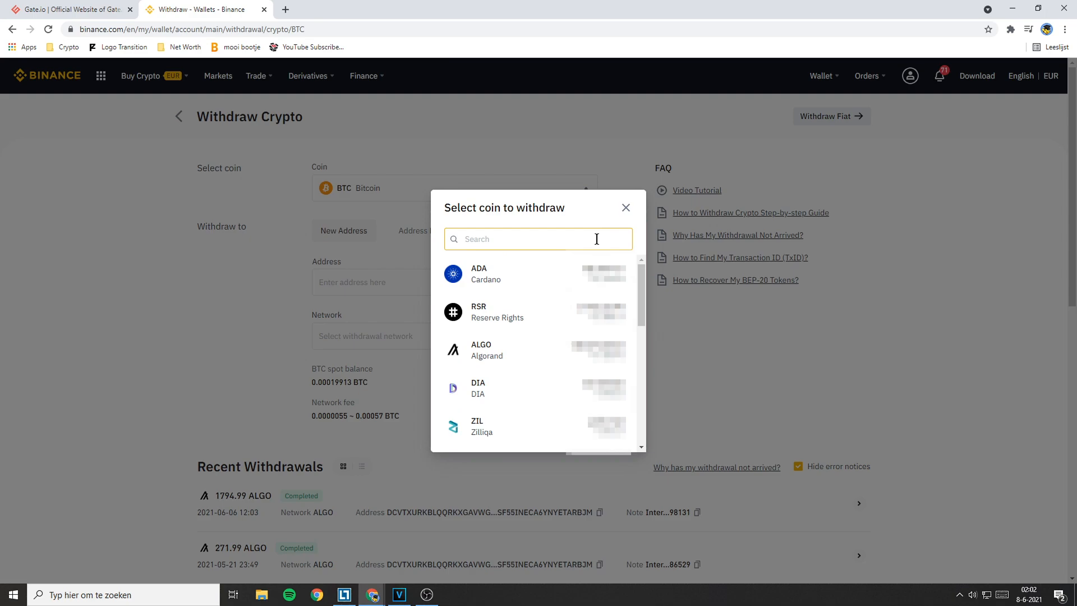
left_click(485, 350)
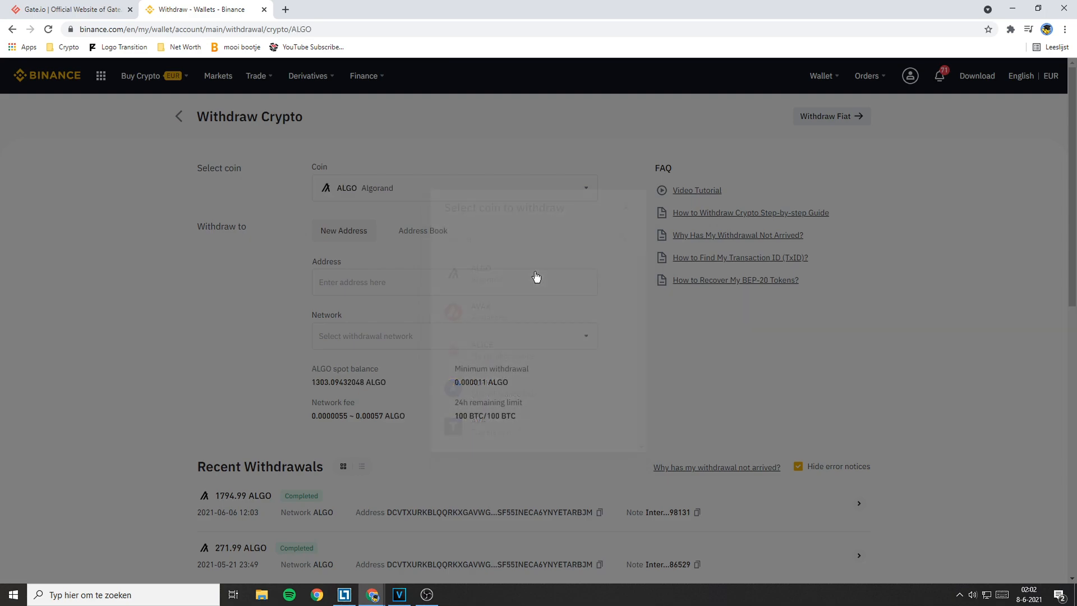
left_click(454, 281)
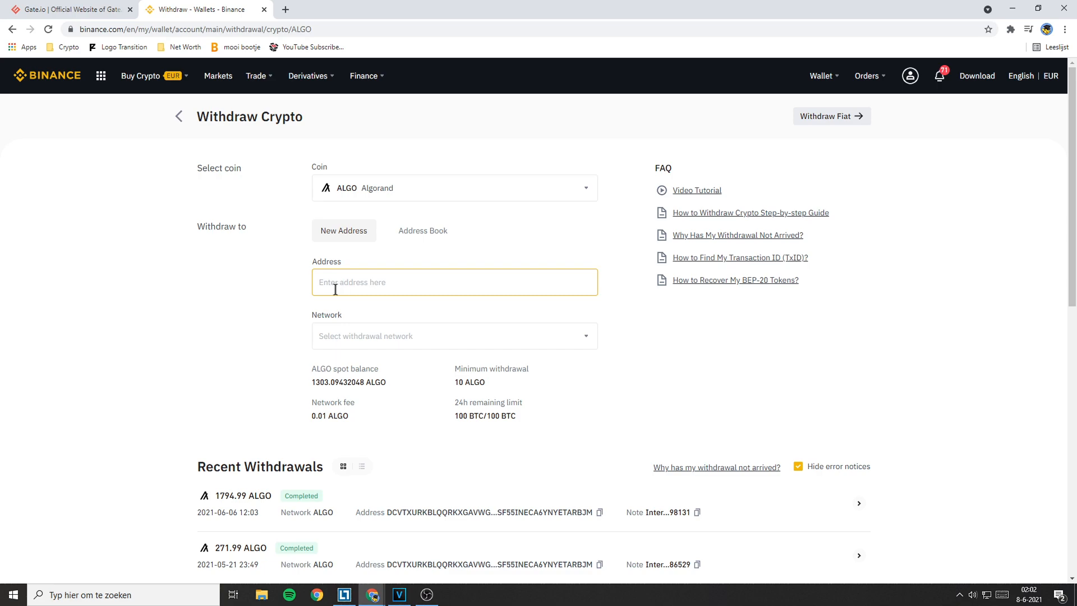
In Gate.io, go to Wallet > Deposit and pick ALGO Algorand by searching 'al'
left_click(68, 9)
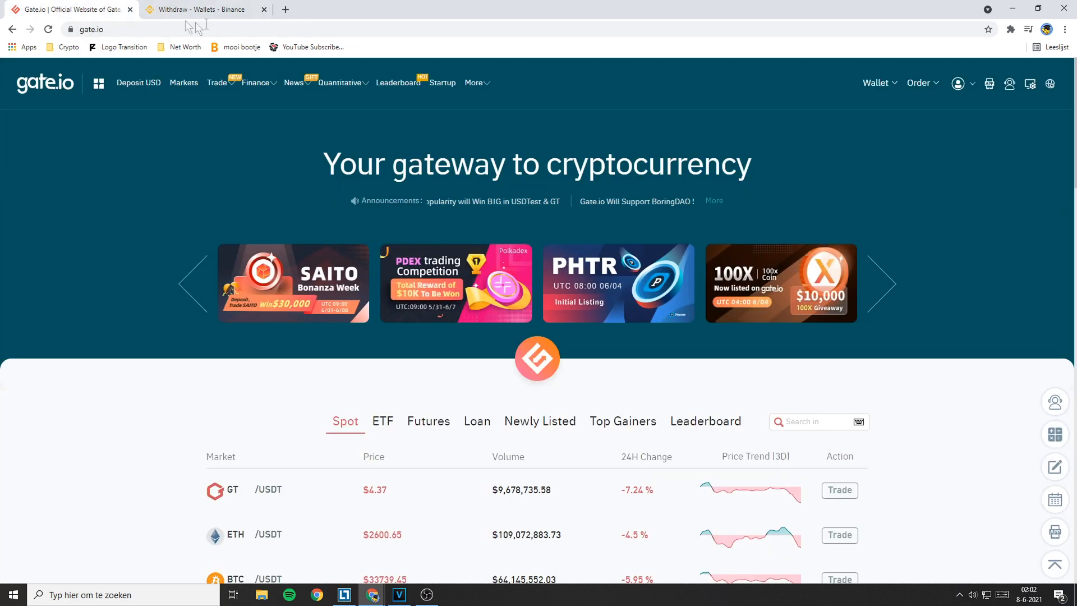
left_click(877, 82)
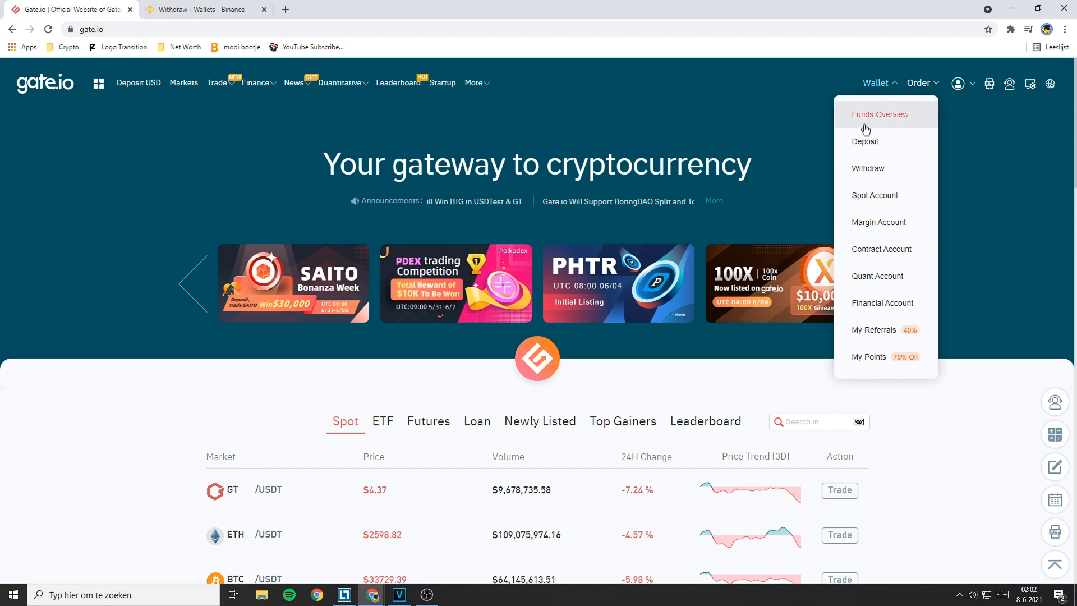
left_click(865, 141)
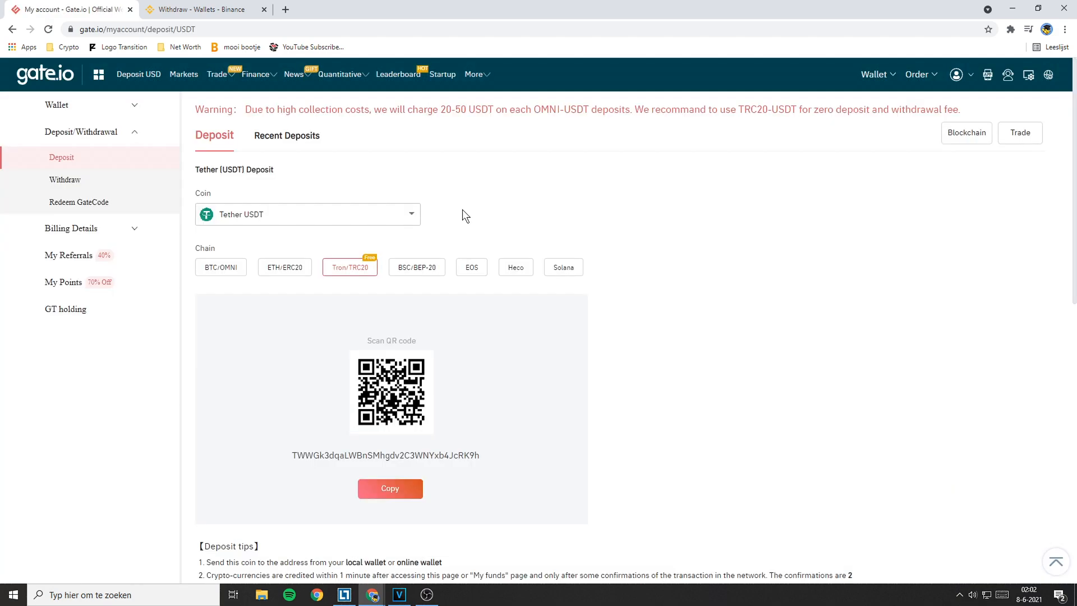
left_click(307, 213)
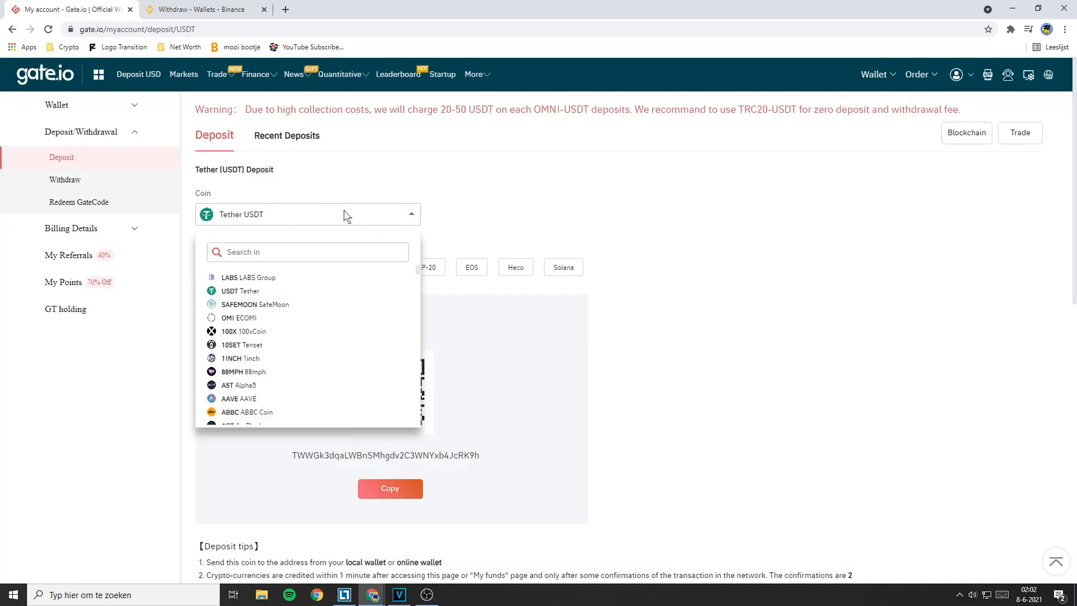
left_click(308, 251)
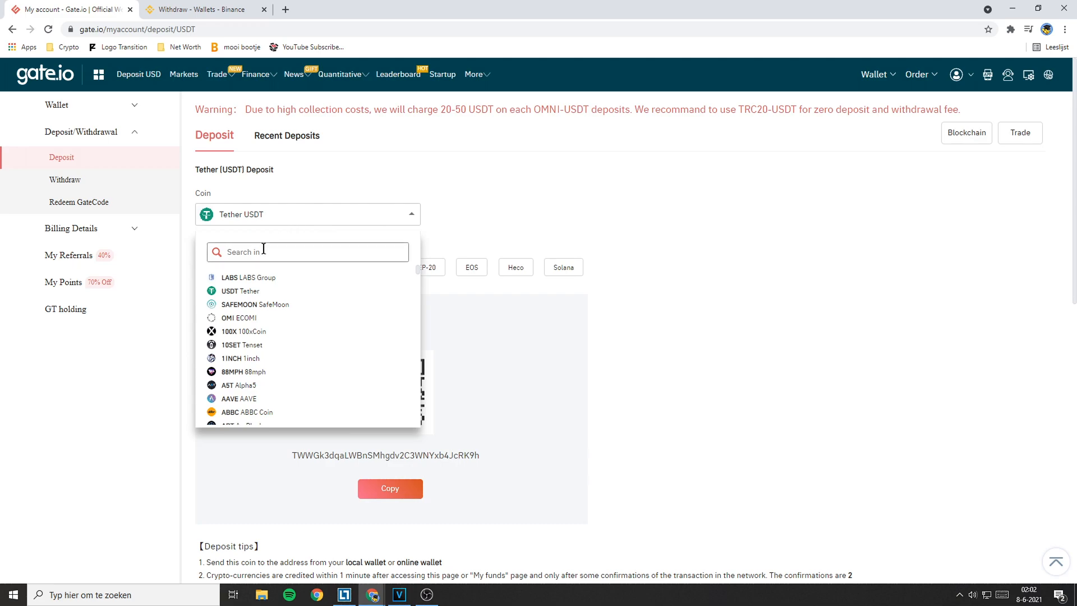
type("al")
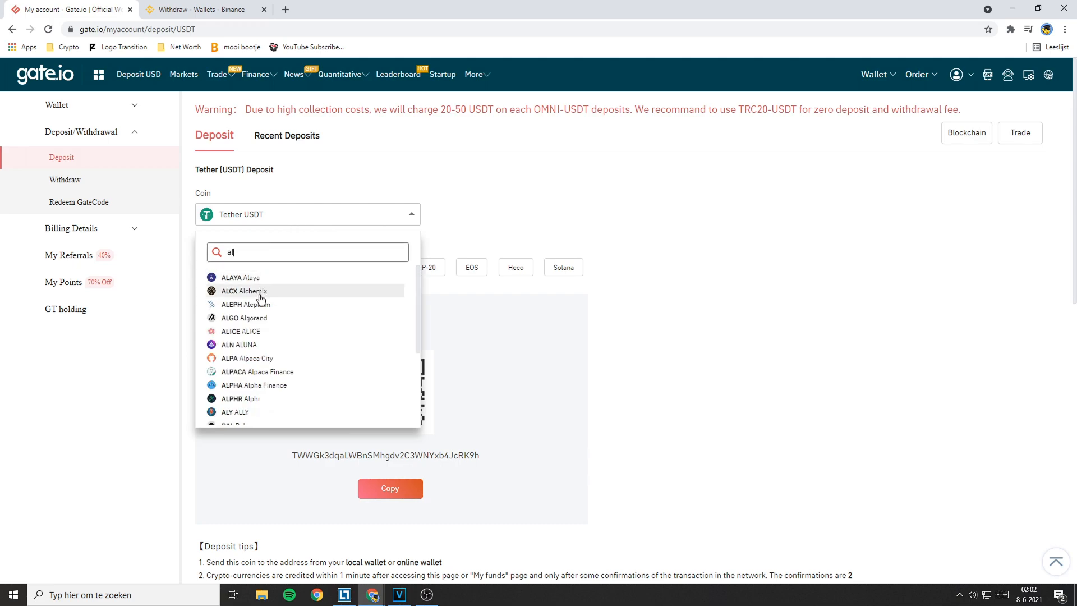
left_click(250, 317)
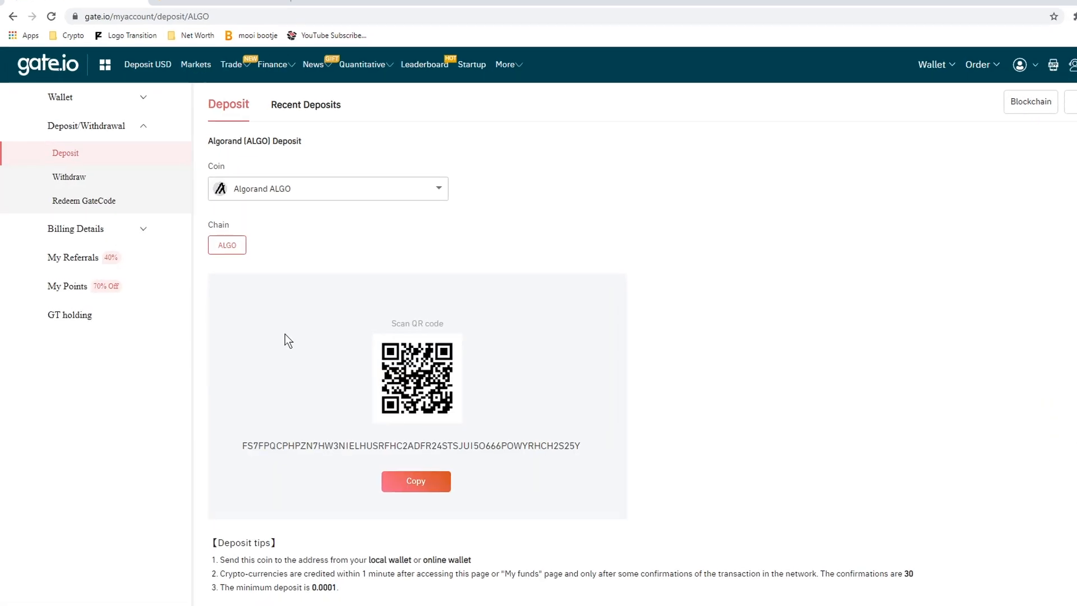
Copy the Gate.io ALGO deposit address for the Binance withdrawal form
left_click(68, 176)
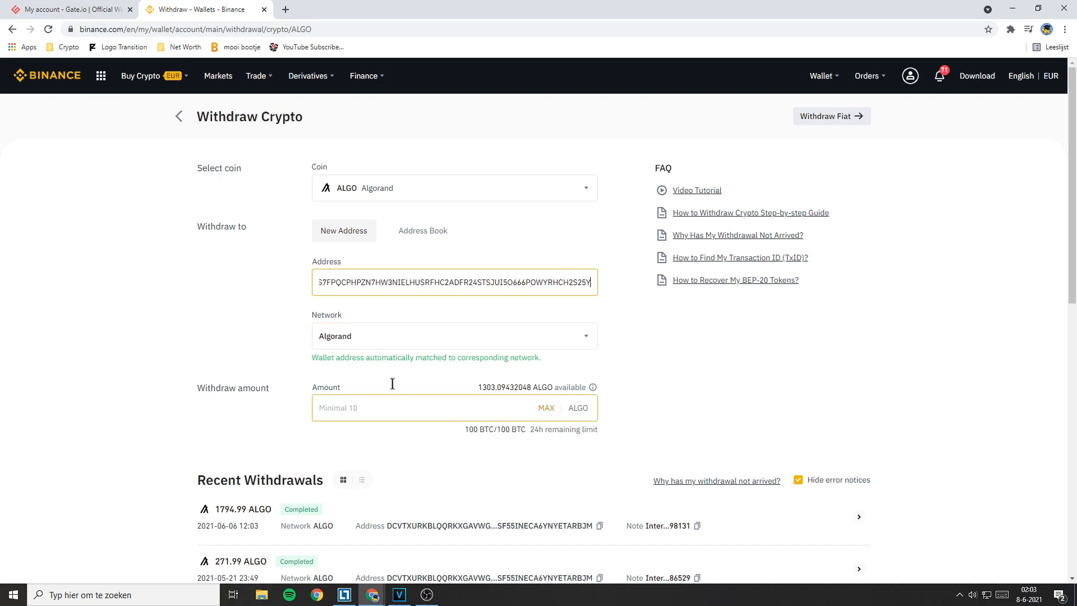
Enter 100 ALGO as the withdrawal amount, giving 99.99 ALGO after the fee
type("100")
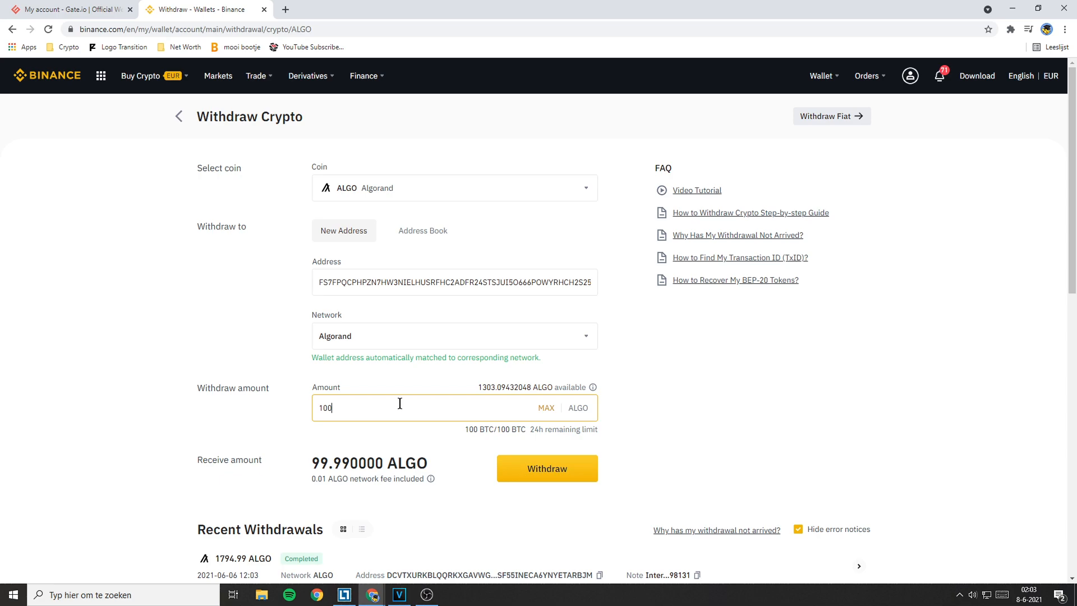
mouse_move(547, 467)
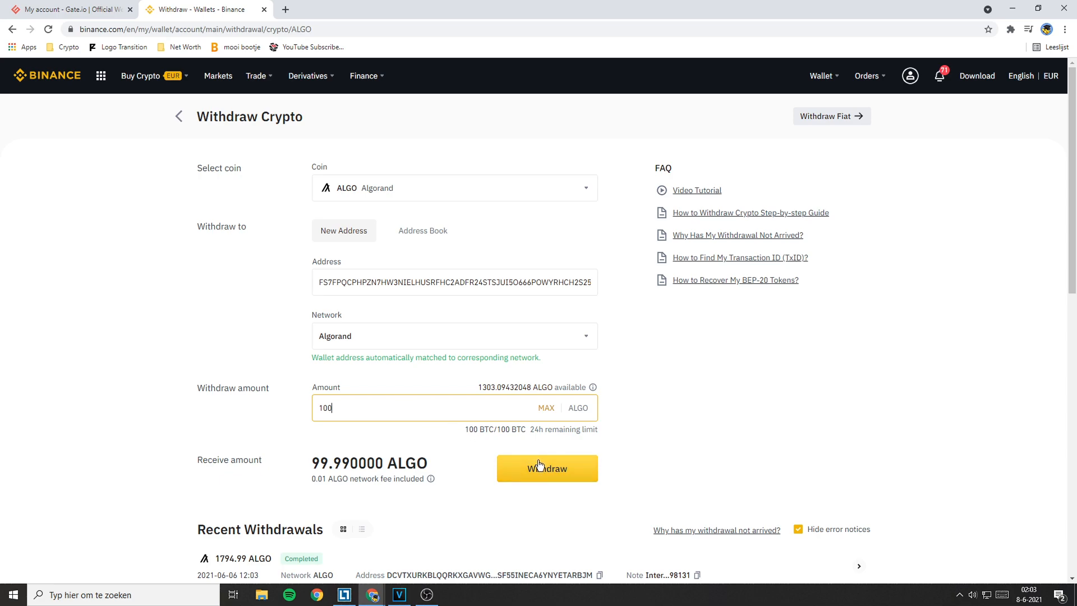
Submit the 99.99 ALGO withdrawal and confirm its details in the popup
left_click(546, 468)
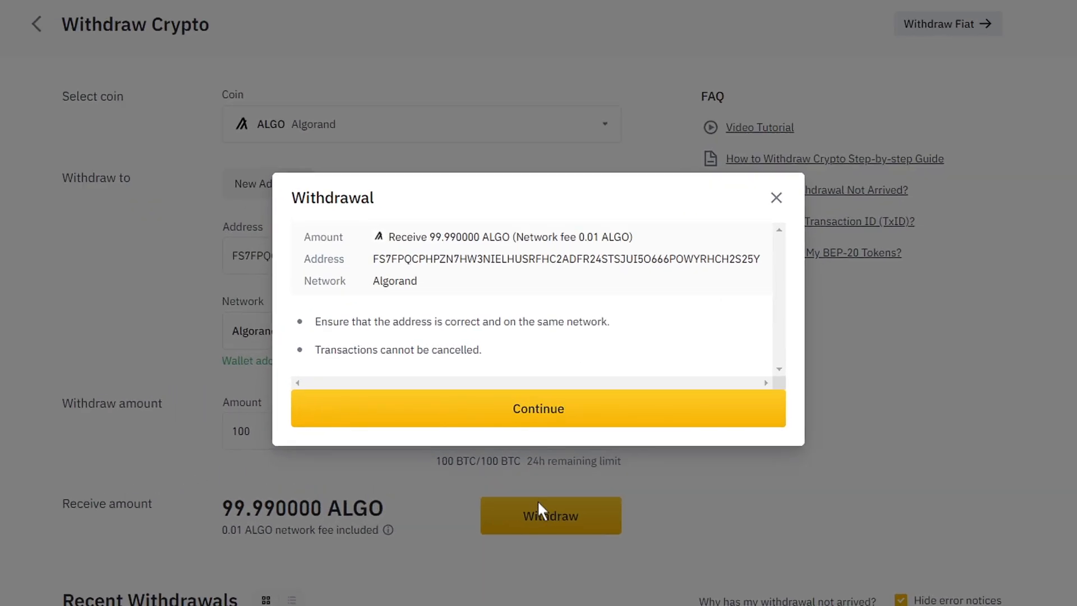
mouse_move(537, 450)
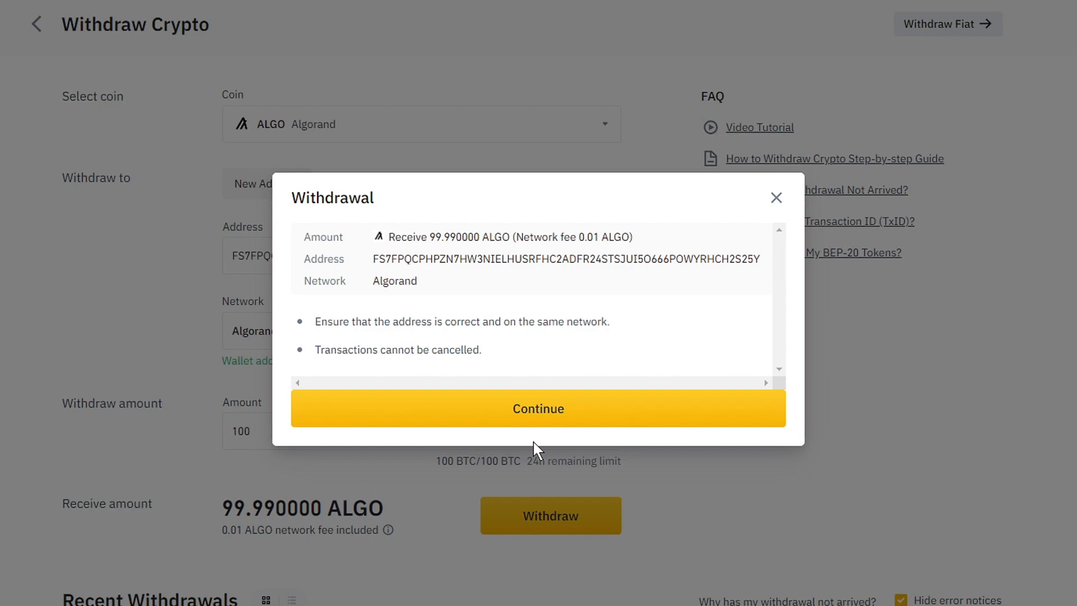
left_click(538, 408)
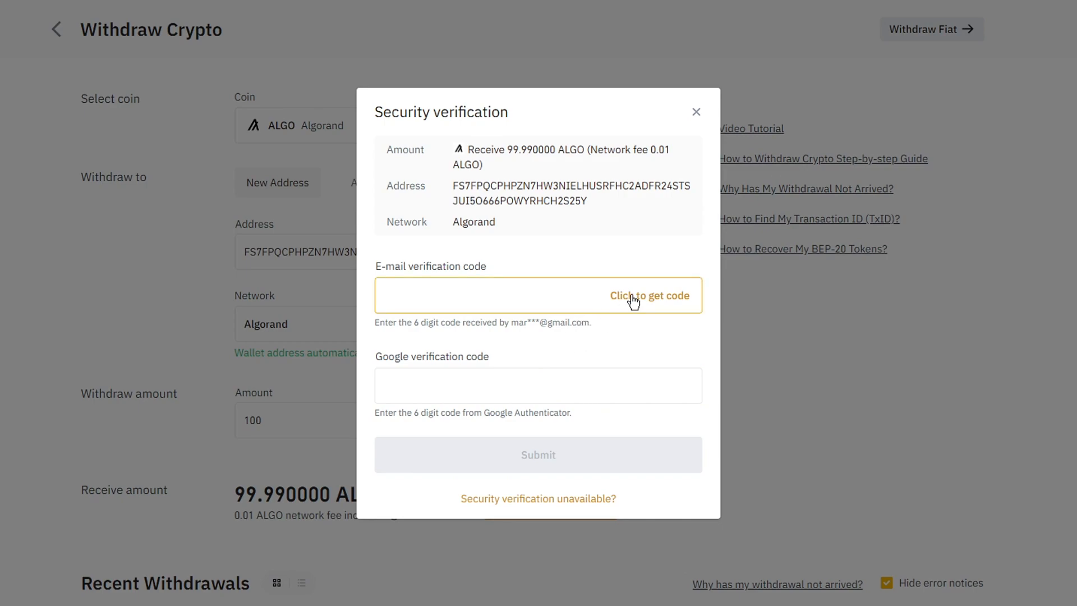
Request the e-mail verification code for the withdrawal security check
left_click(648, 295)
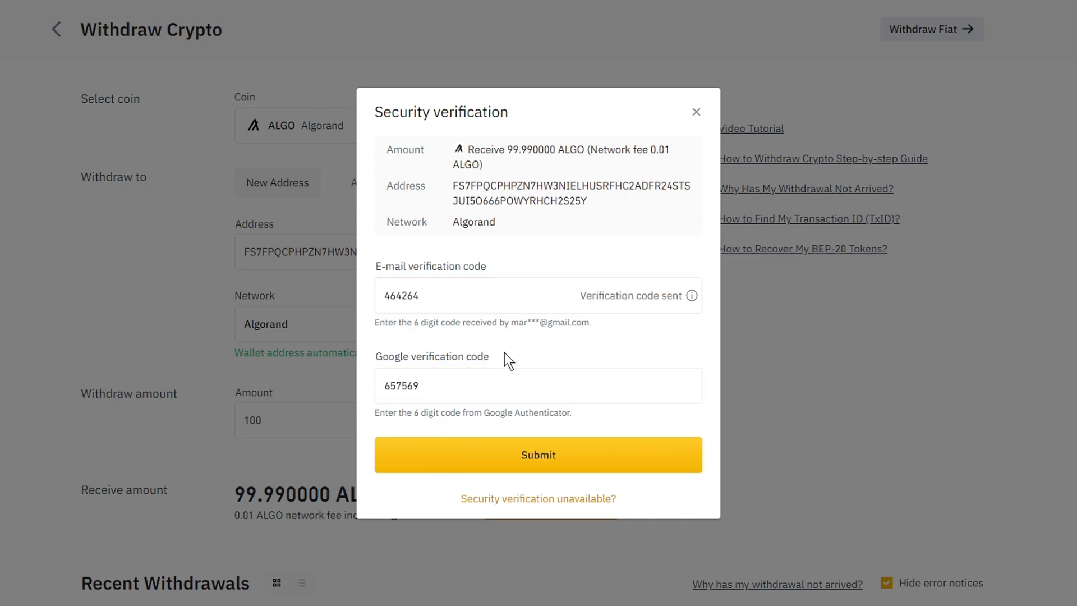